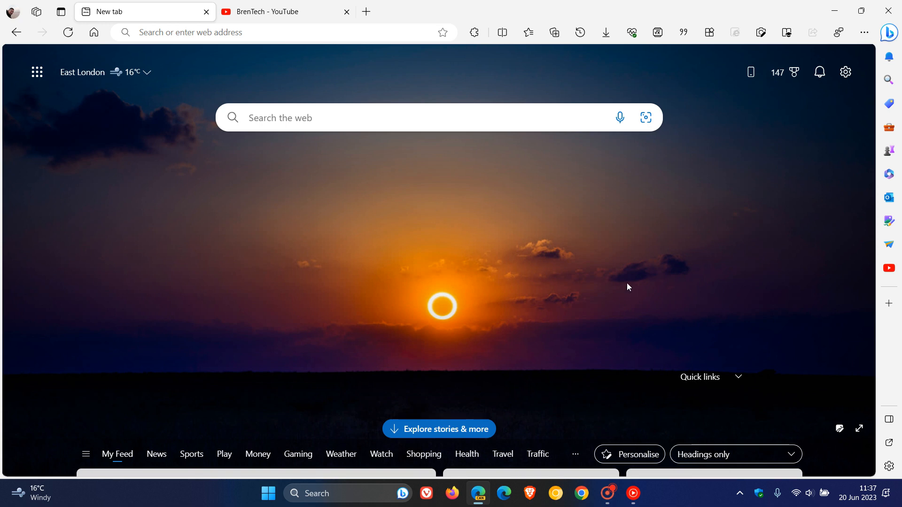
mouse_move(625, 277)
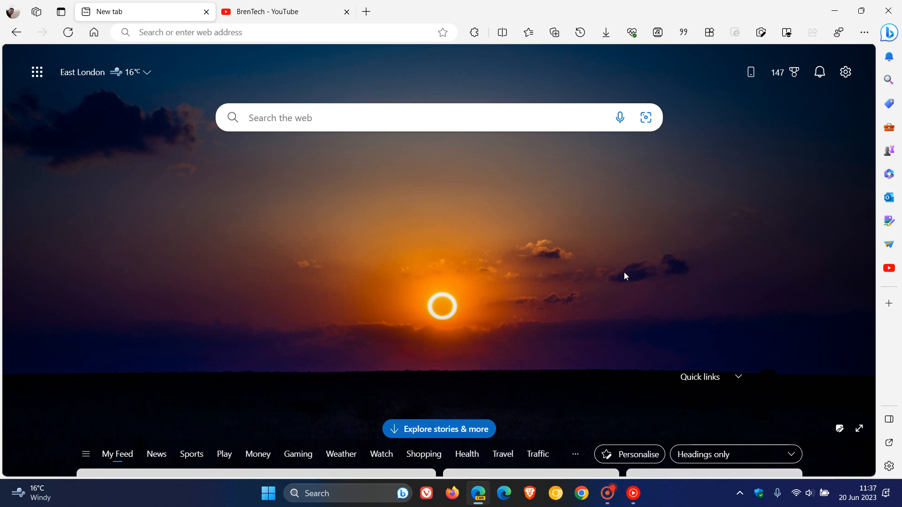
mouse_move(644, 258)
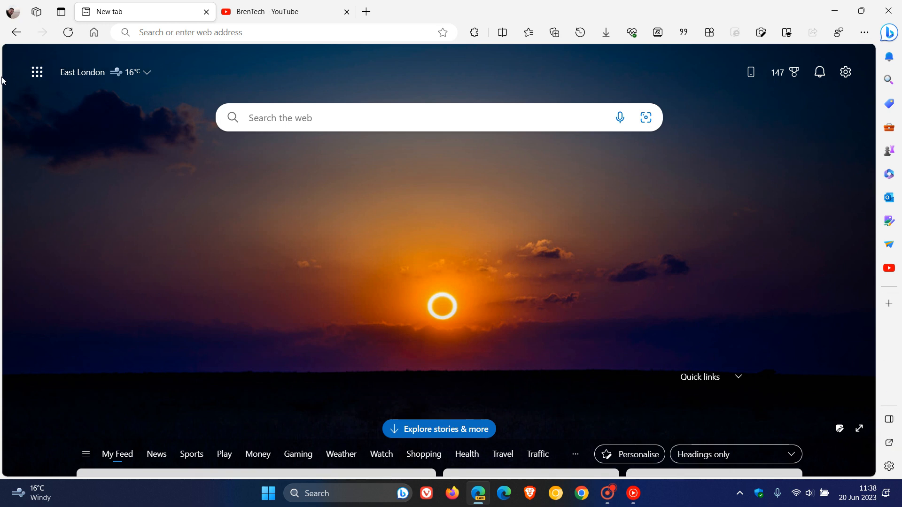
mouse_move(649, 275)
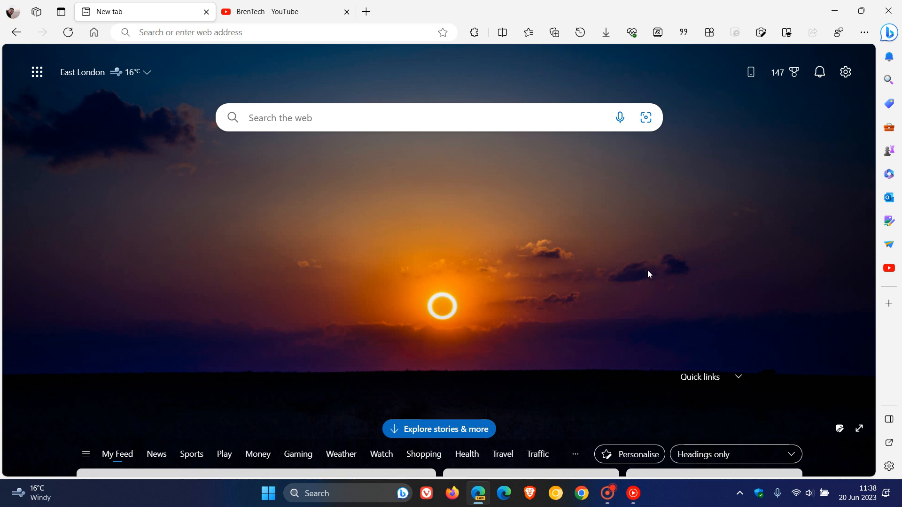
mouse_move(863, 68)
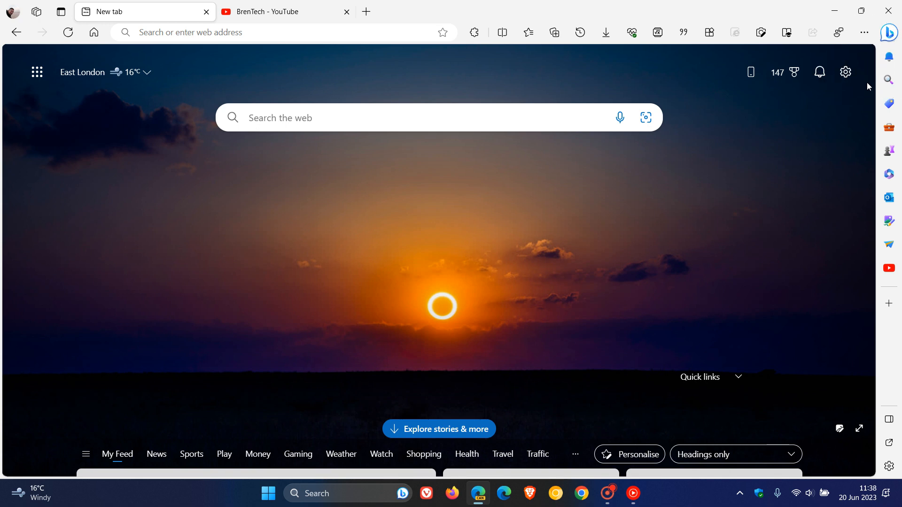
mouse_move(869, 471)
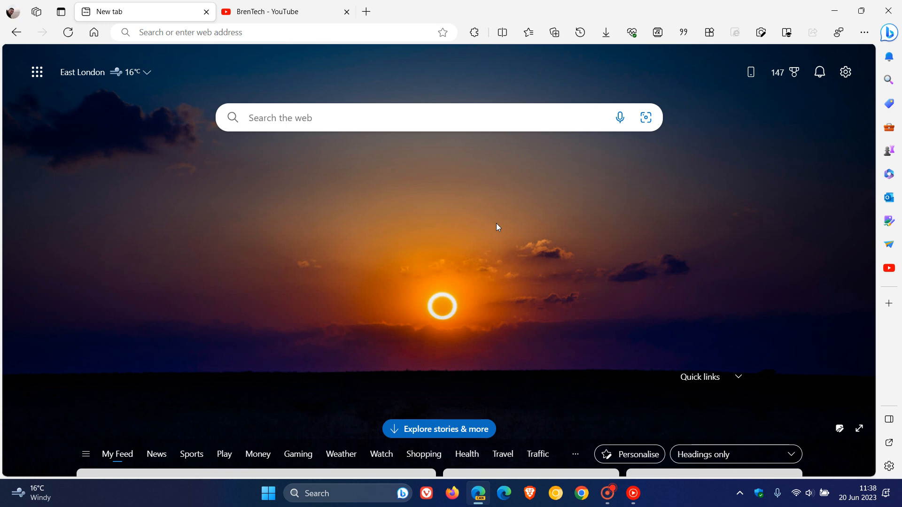
mouse_move(609, 228)
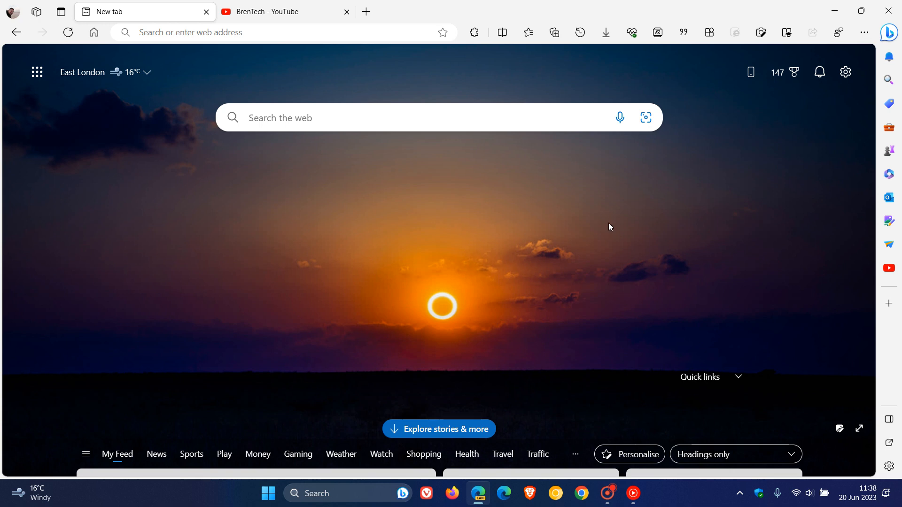
mouse_move(599, 235)
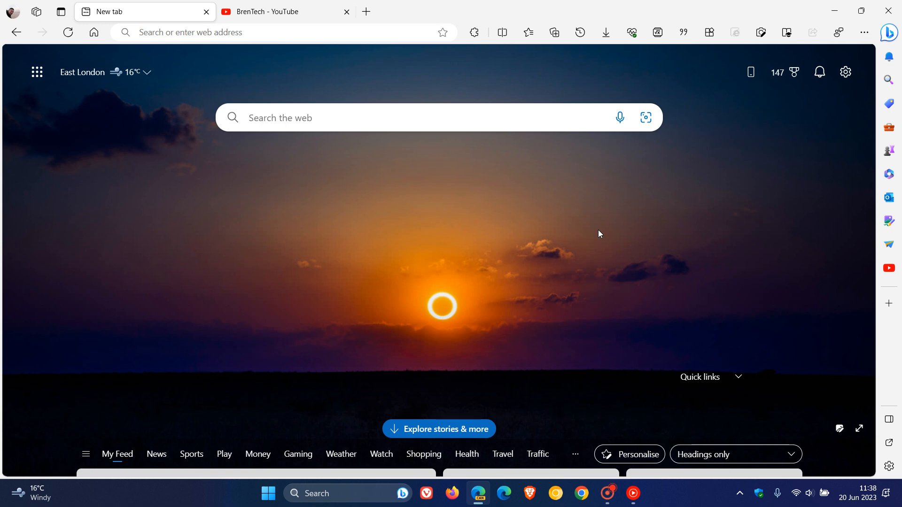
mouse_move(531, 186)
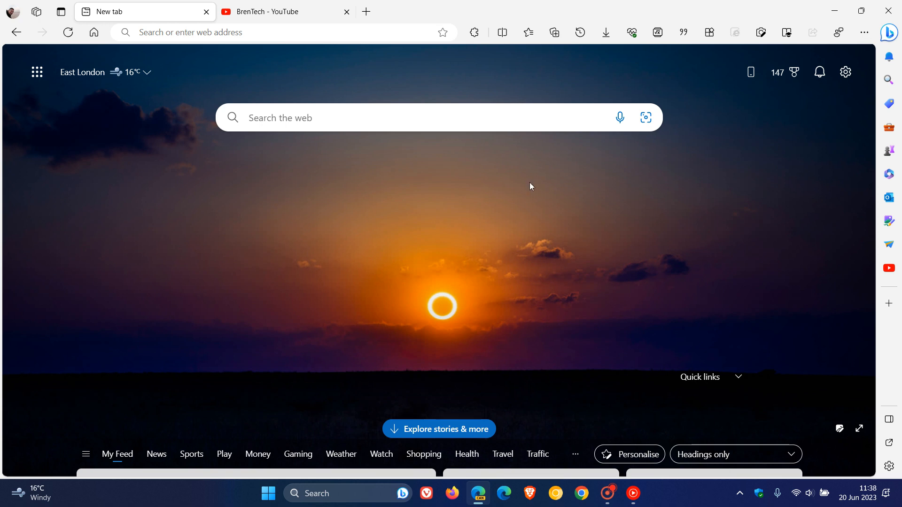
mouse_move(573, 231)
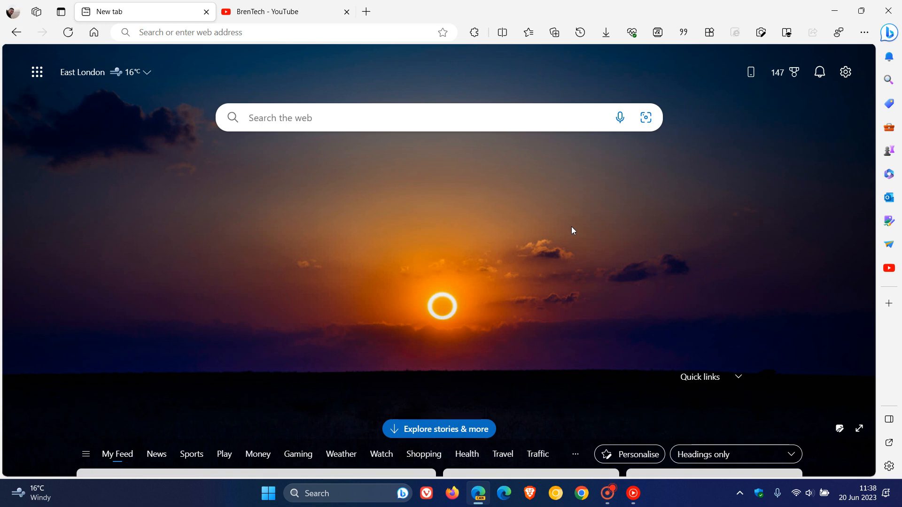
mouse_move(879, 113)
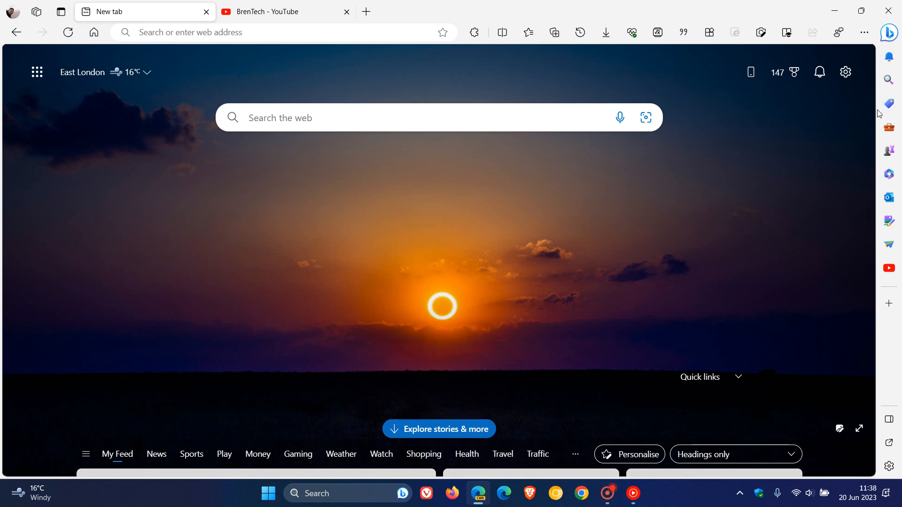
mouse_move(788, 228)
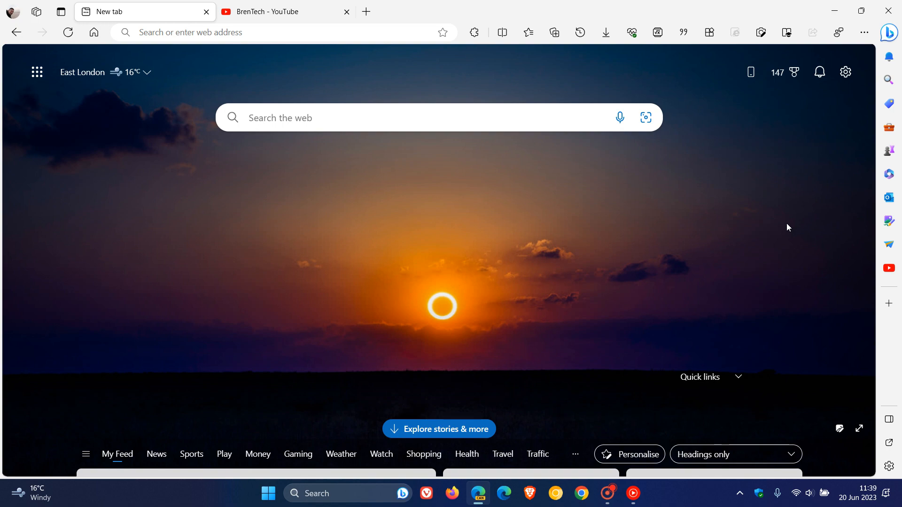
mouse_move(544, 165)
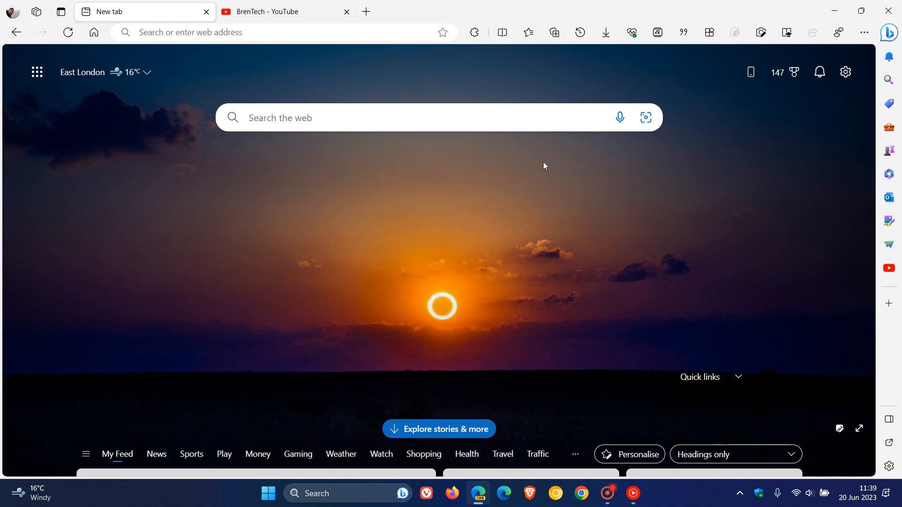
- Switch to the BrenTech YouTube channel and scroll through its video shelves
left_click(275, 12)
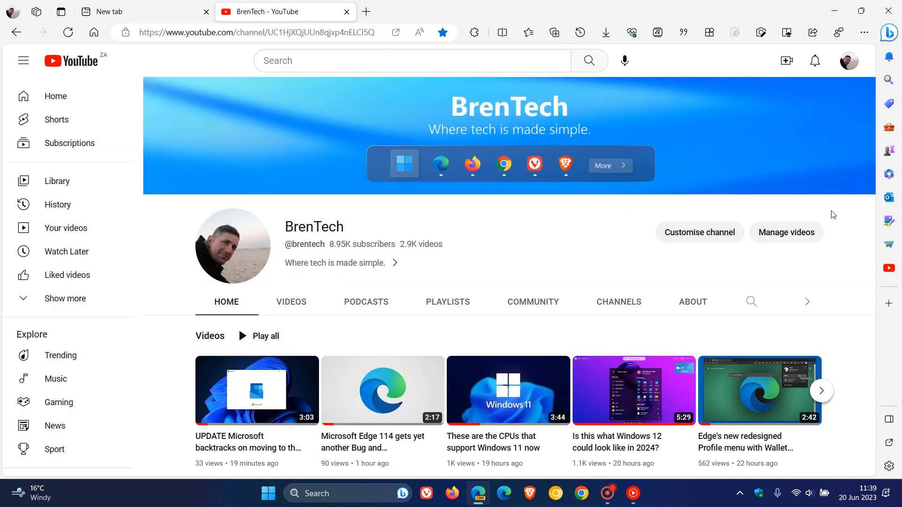
scroll("down", 3)
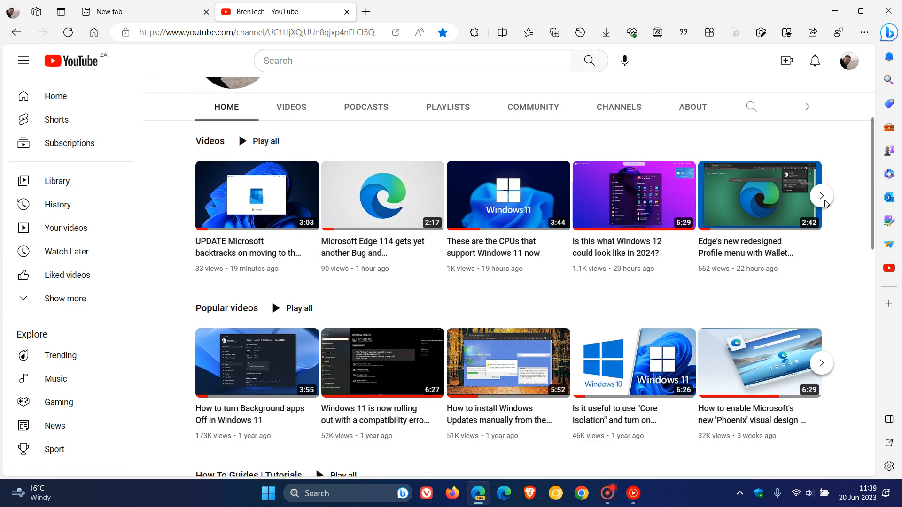
mouse_move(840, 141)
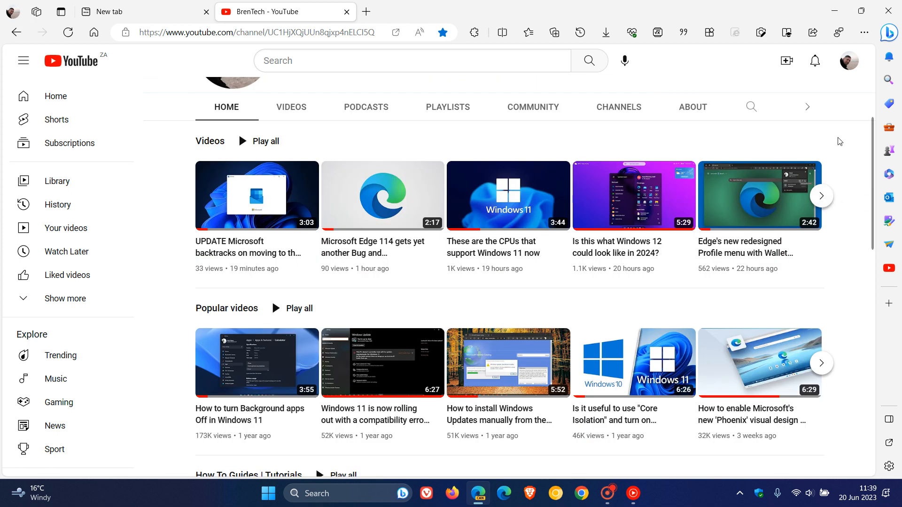
mouse_move(839, 145)
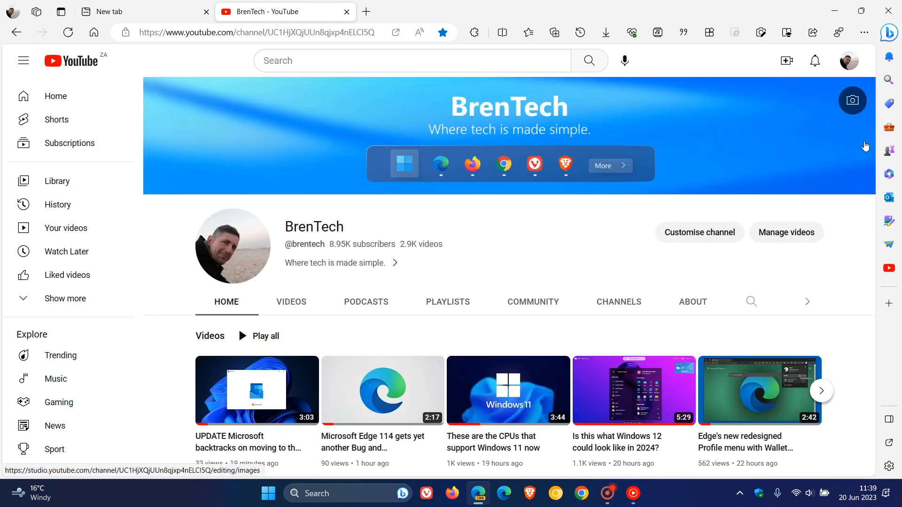
scroll("down", 3)
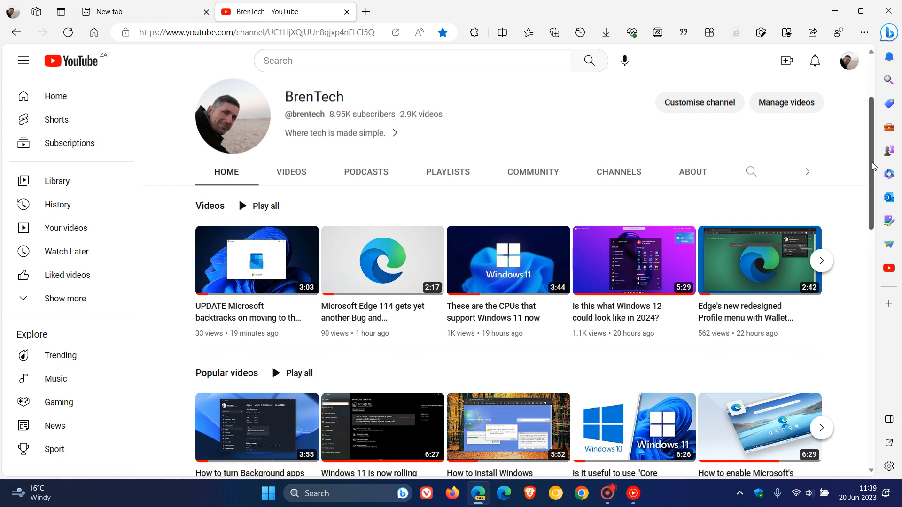
scroll("down", 3)
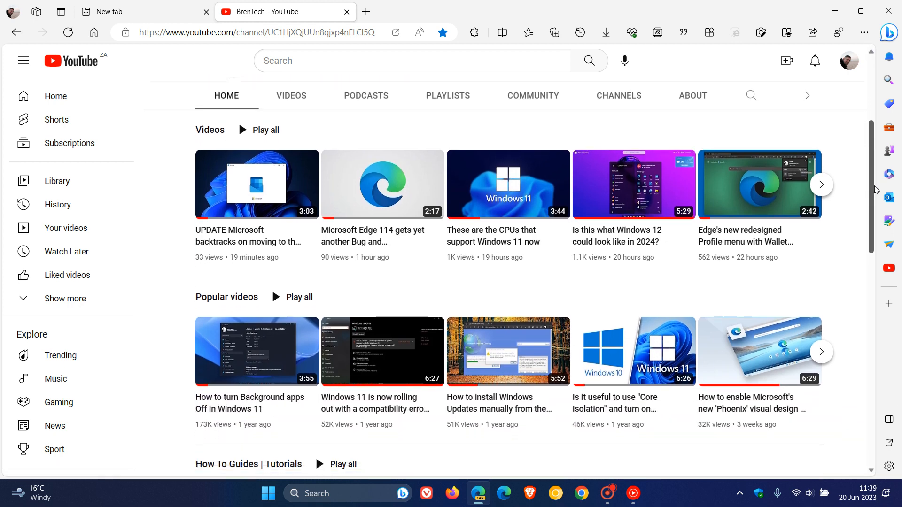
scroll("down", 3)
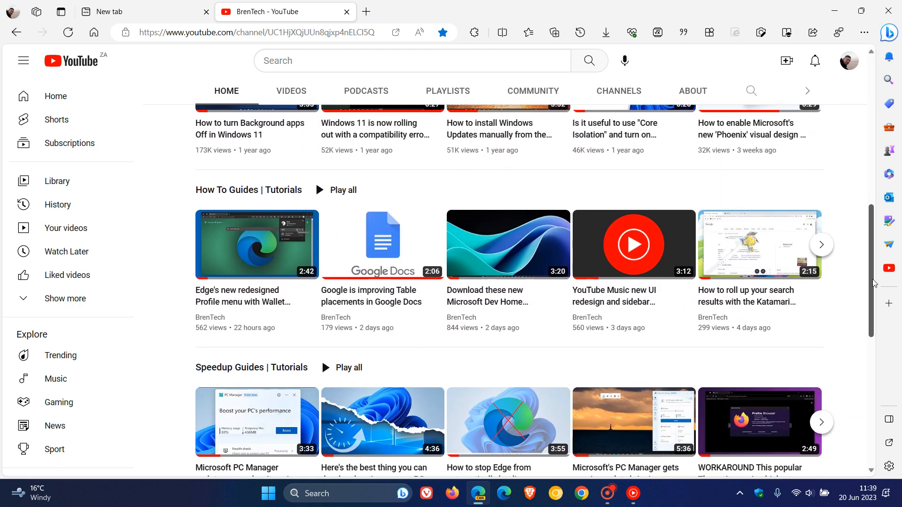
scroll("down", 3)
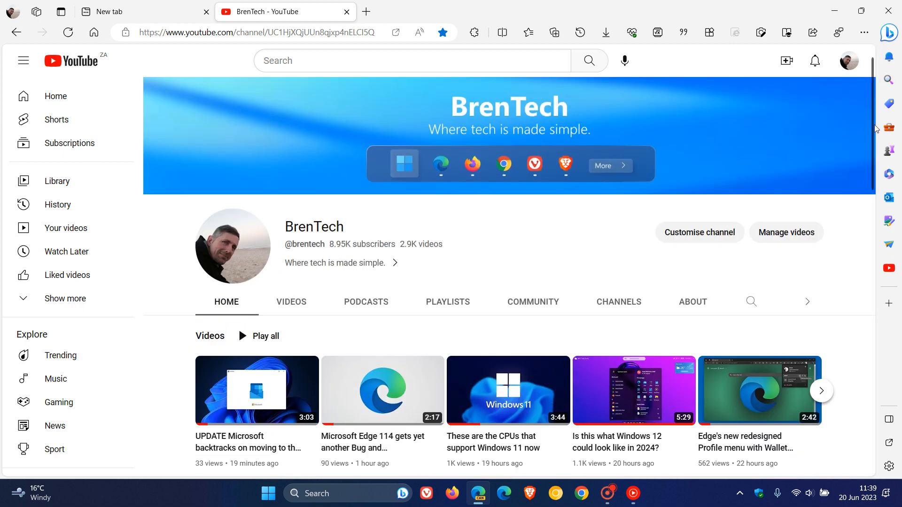
mouse_move(847, 277)
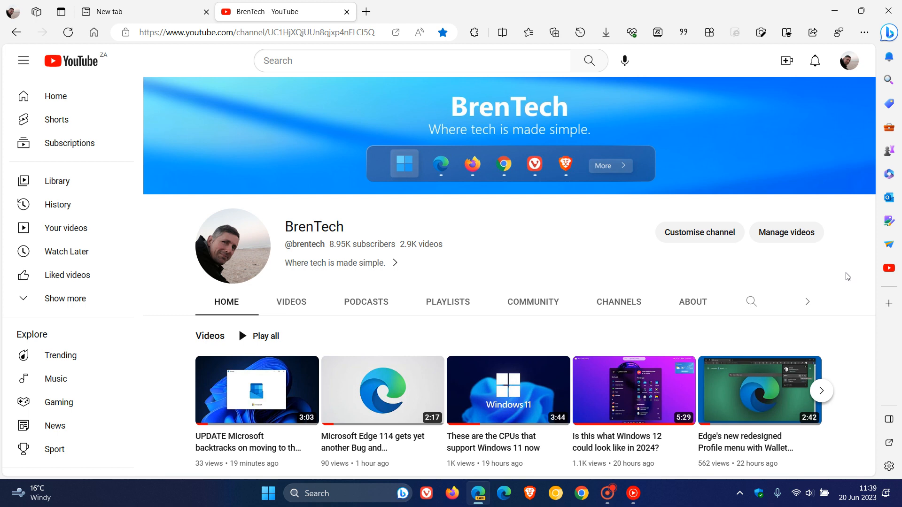
scroll("down", 3)
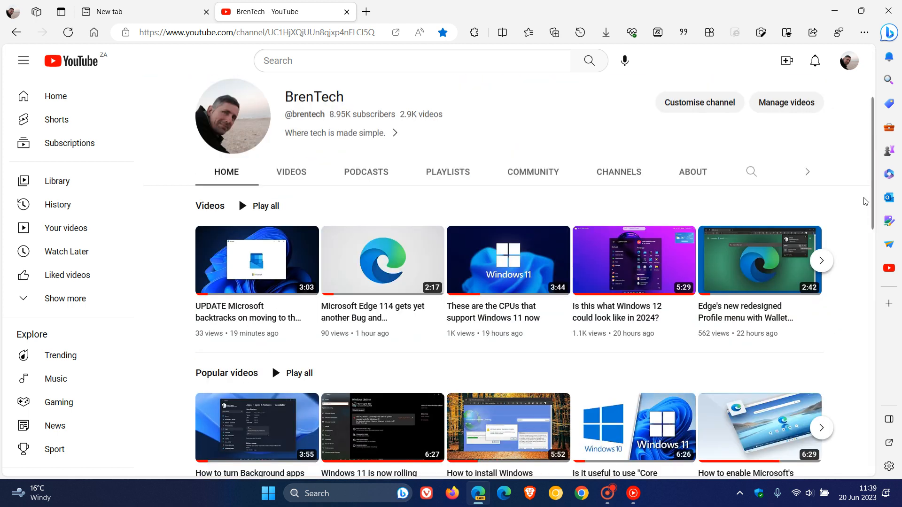
scroll("down", 3)
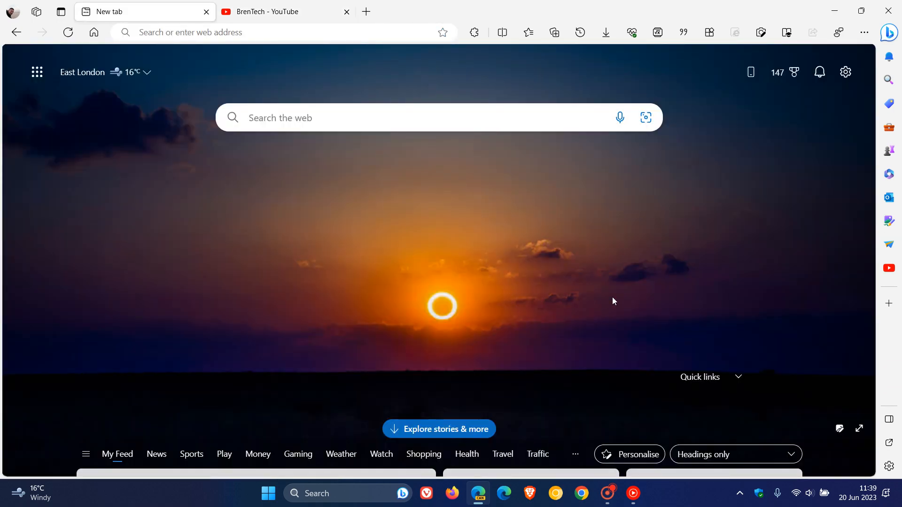
mouse_move(640, 224)
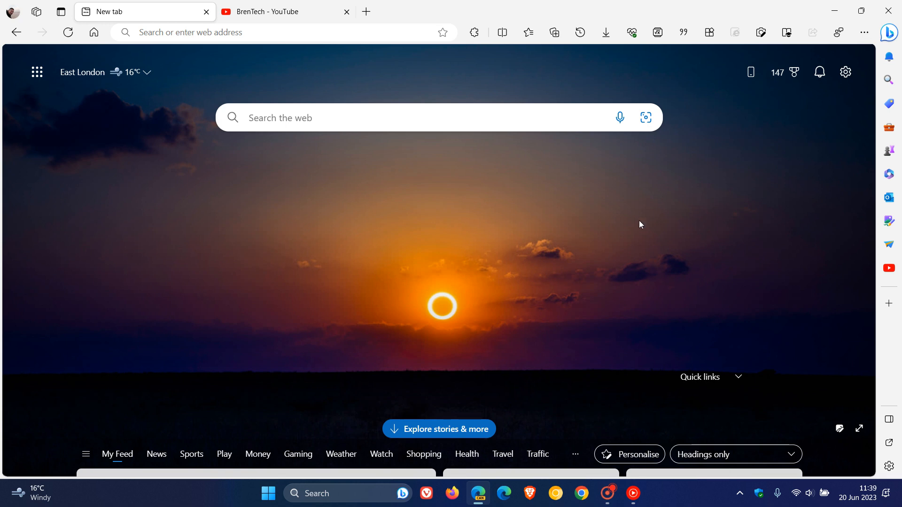
mouse_move(642, 217)
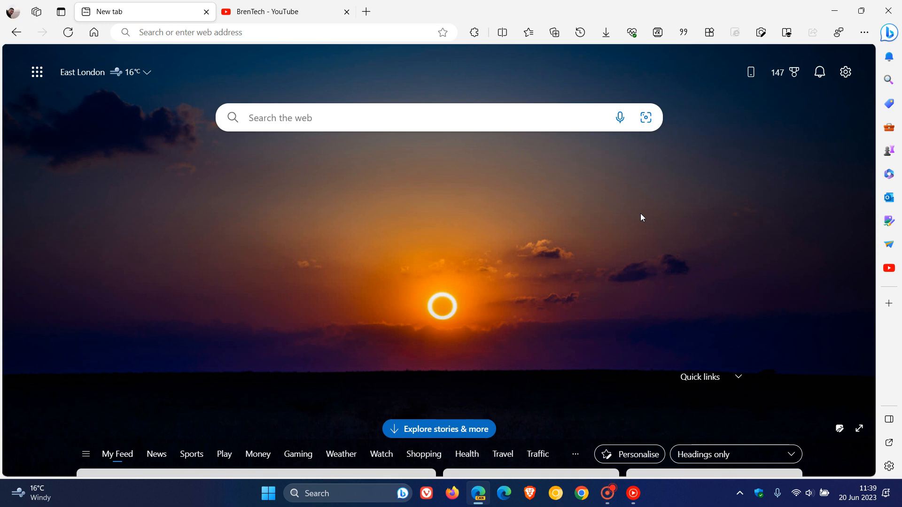
mouse_move(776, 201)
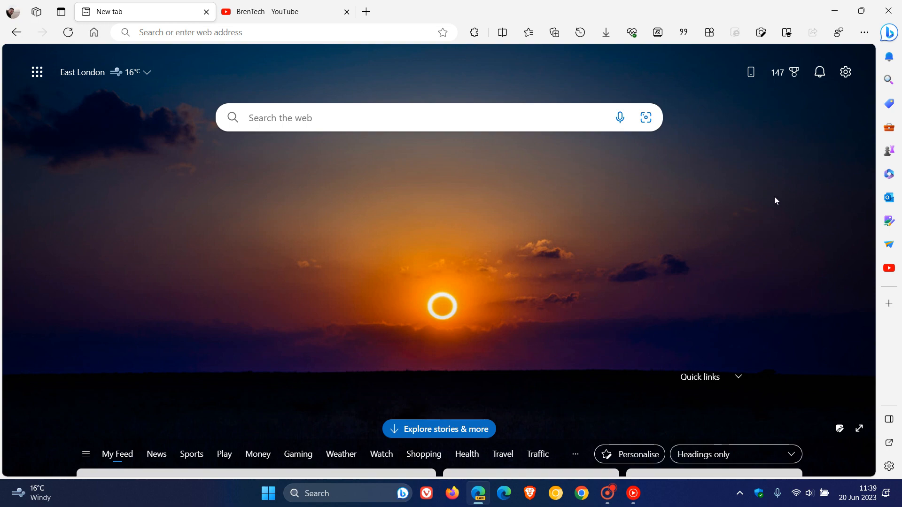
- Return to the BrenTech YouTube tab and scroll the channel page
left_click(278, 12)
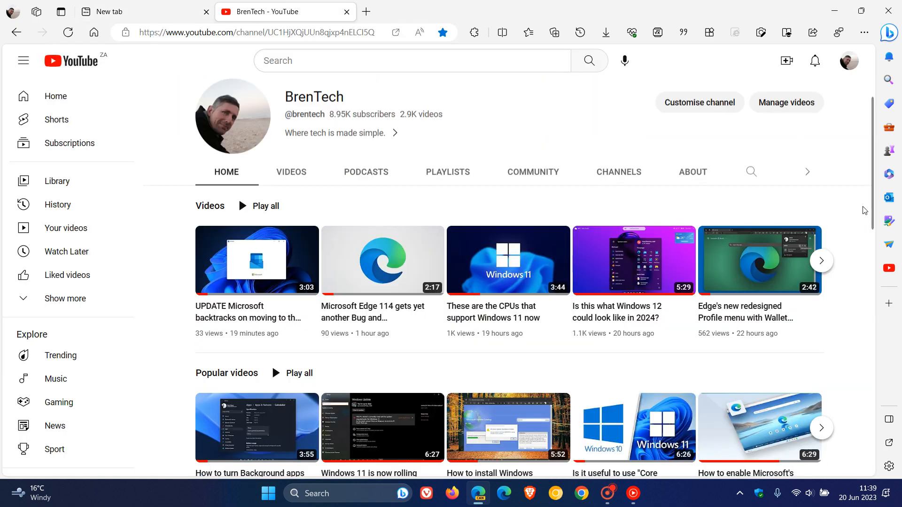
scroll("down", 3)
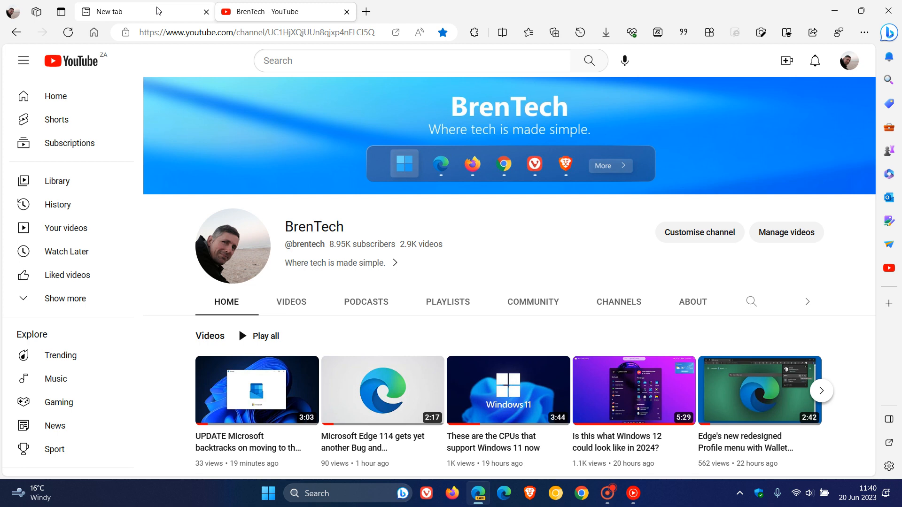
- Switch back to the New tab page with the sunset background
left_click(121, 11)
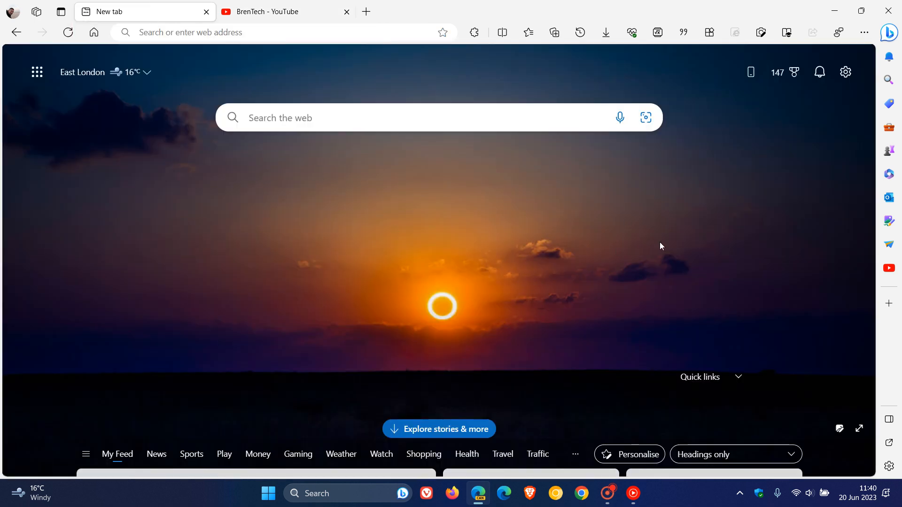
mouse_move(653, 180)
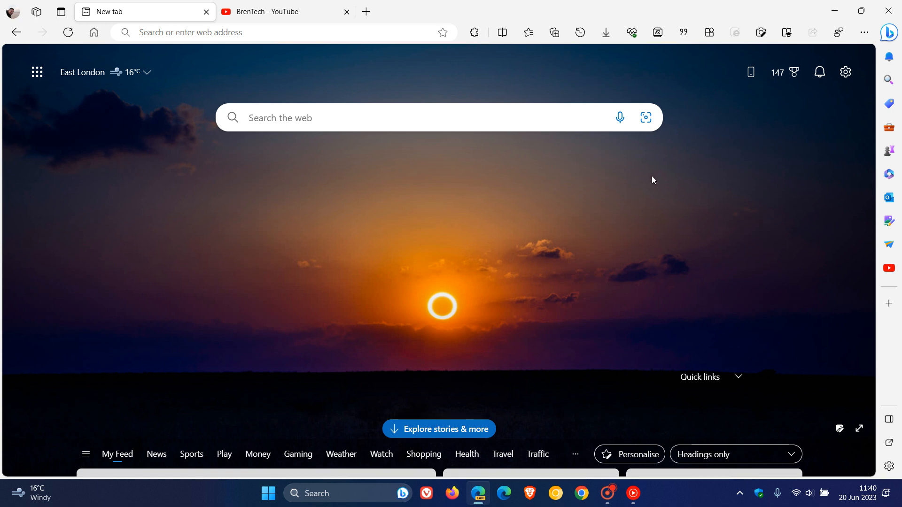
mouse_move(637, 179)
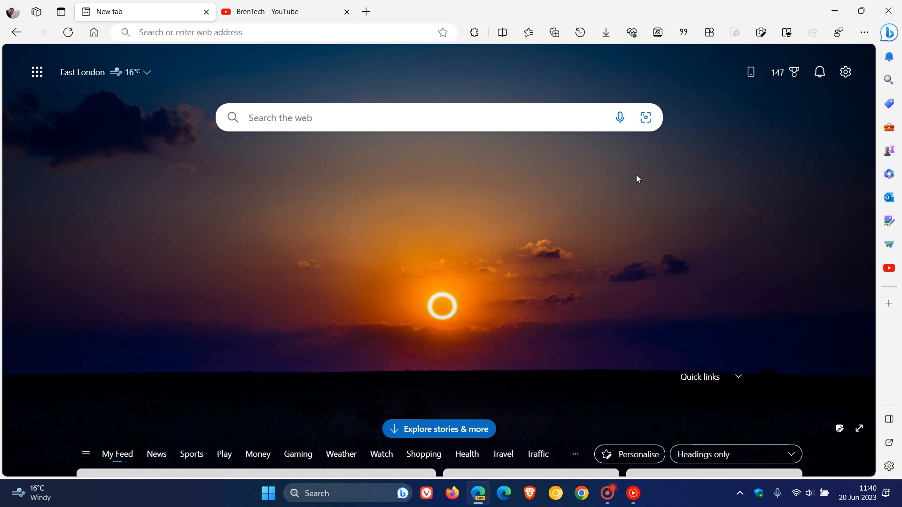
mouse_move(467, 99)
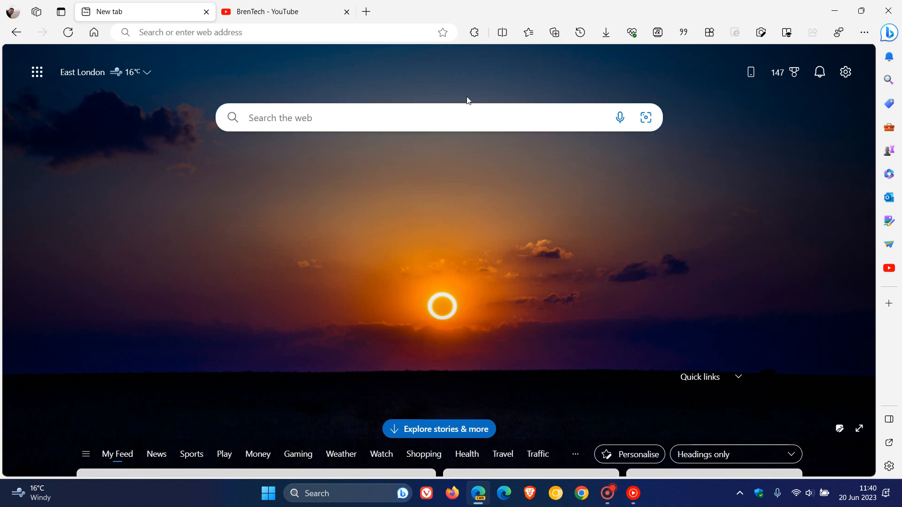
mouse_move(516, 79)
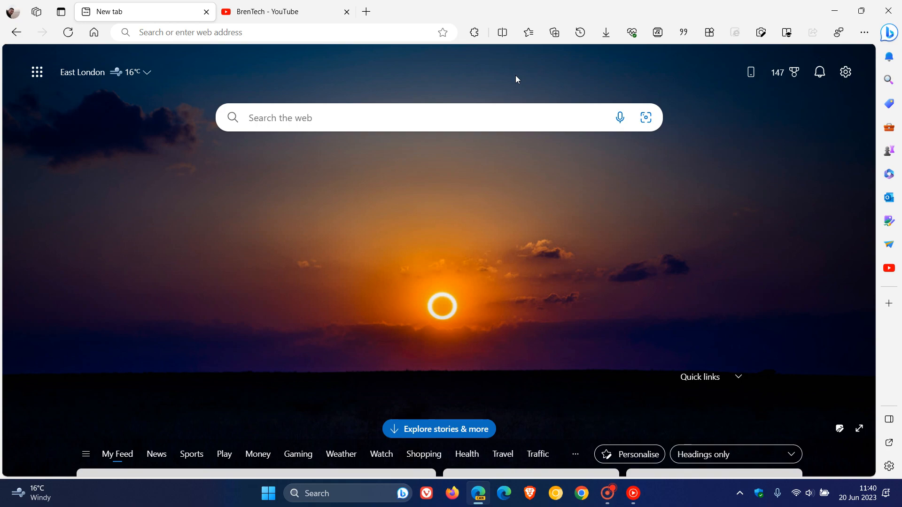